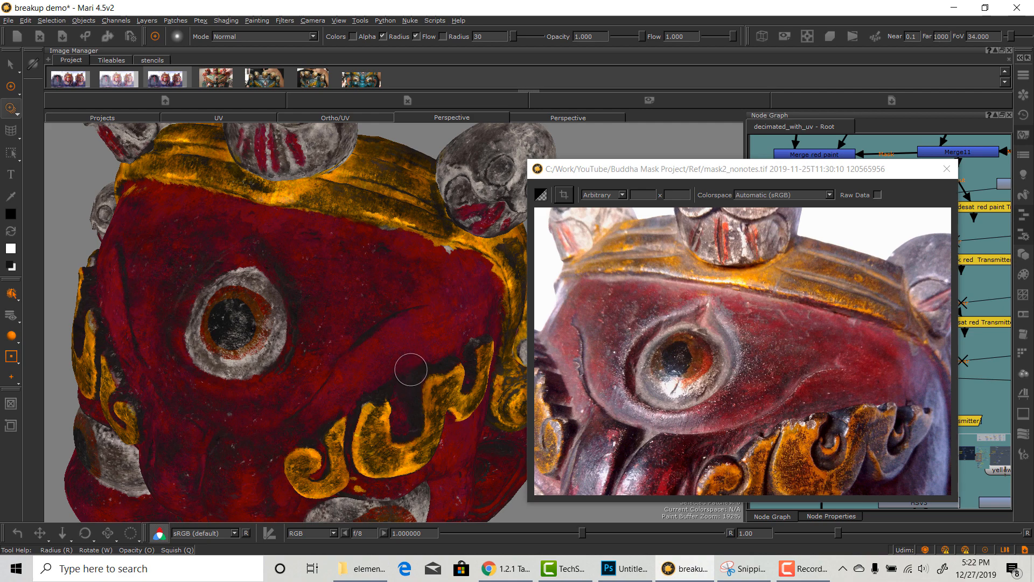
Compare the mask against the reference photo, then dismiss the photo to reveal the red paint merge graph.
left_click_drag(410, 368, 408, 360)
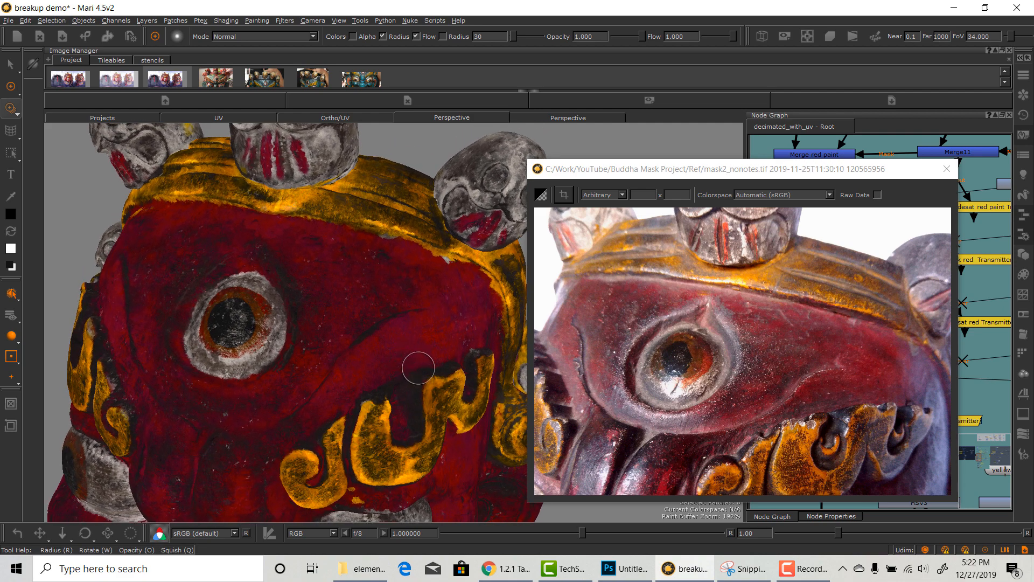
left_click(947, 169)
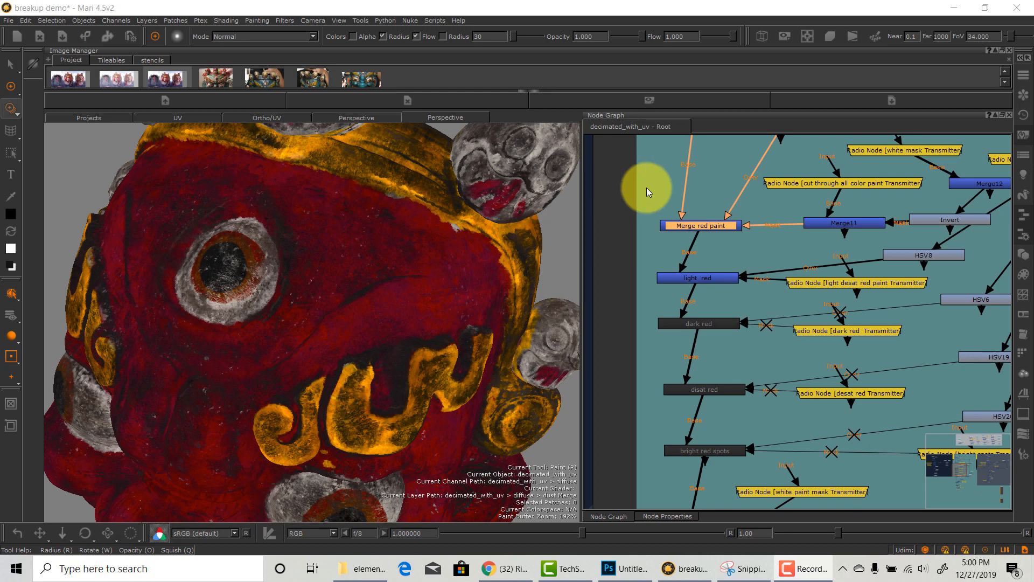
mouse_move(937, 336)
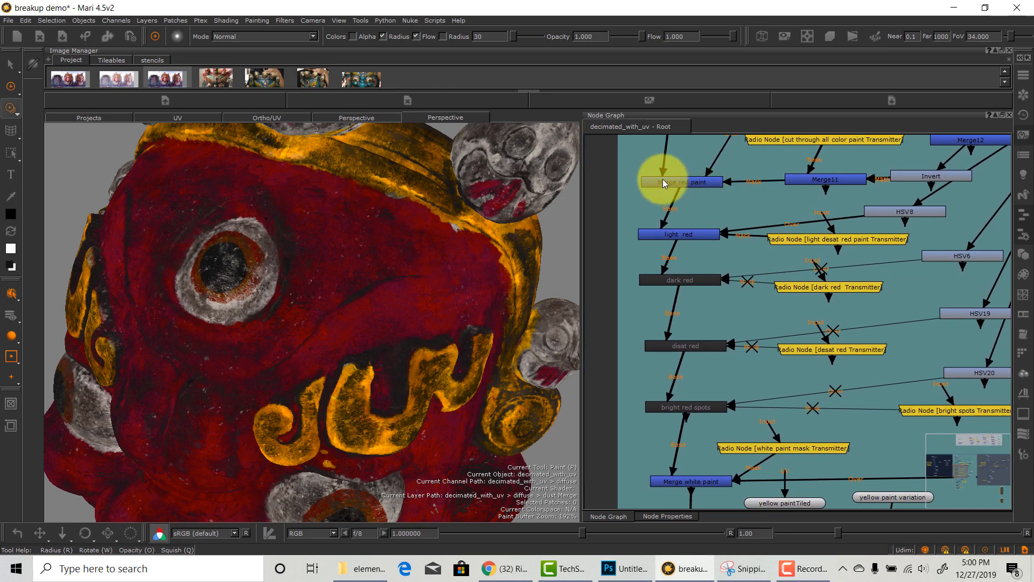
mouse_move(734, 260)
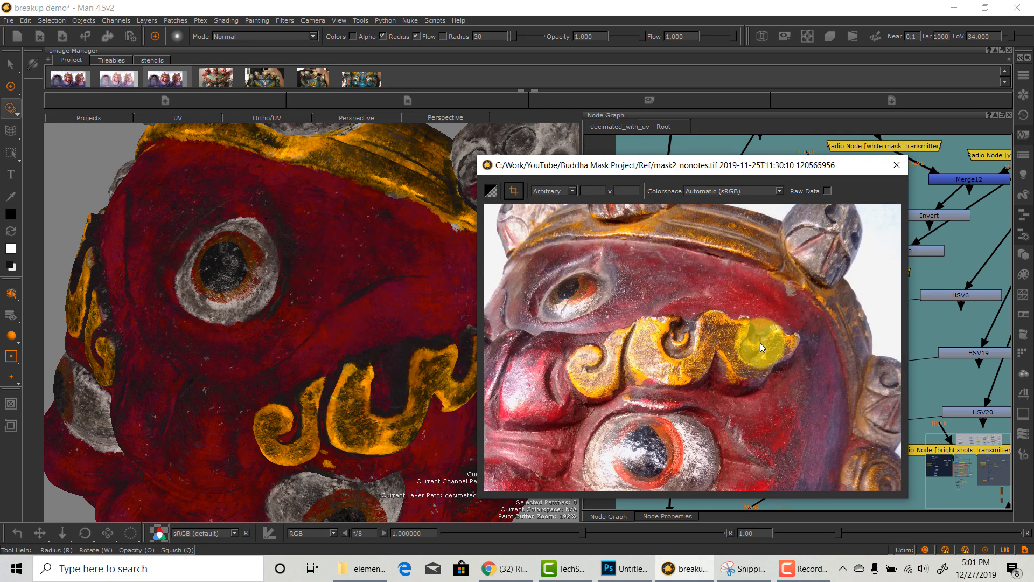
mouse_move(775, 297)
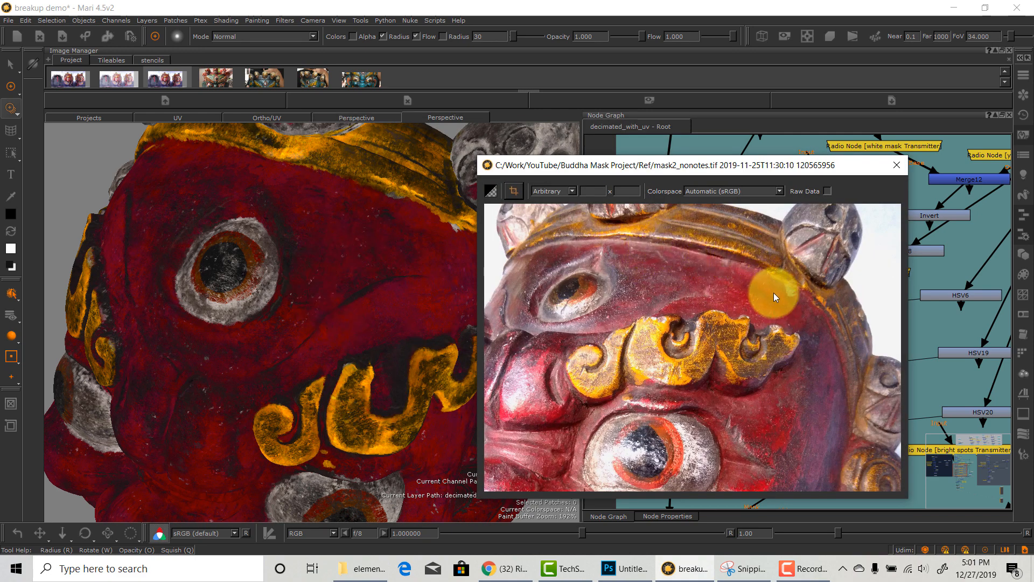
Dismiss the reference photo of the gold brow pattern and return to the layer graph.
left_click(896, 165)
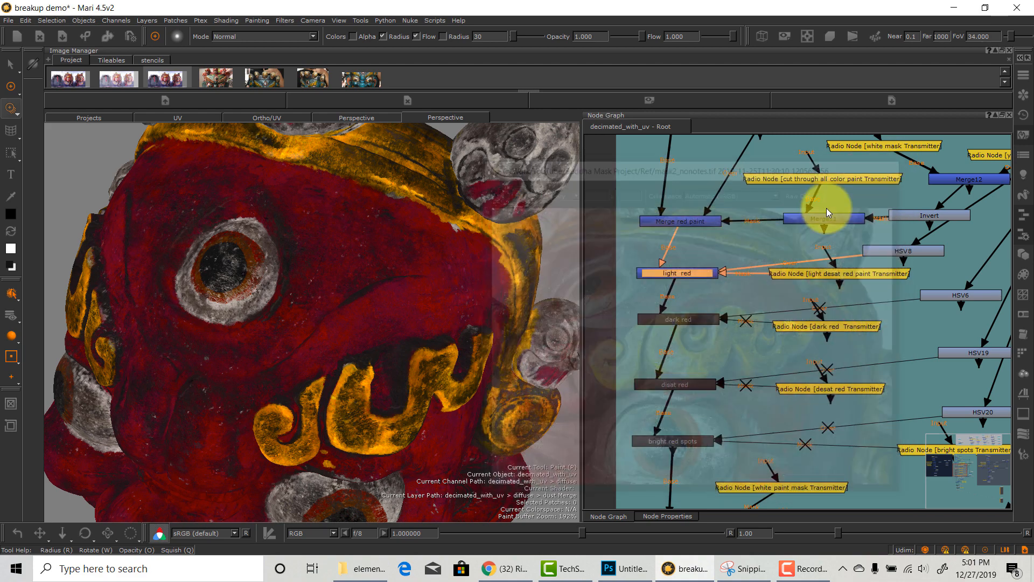
Review the light red and dark red merge layers' settings, both at full amount.
left_click(666, 516)
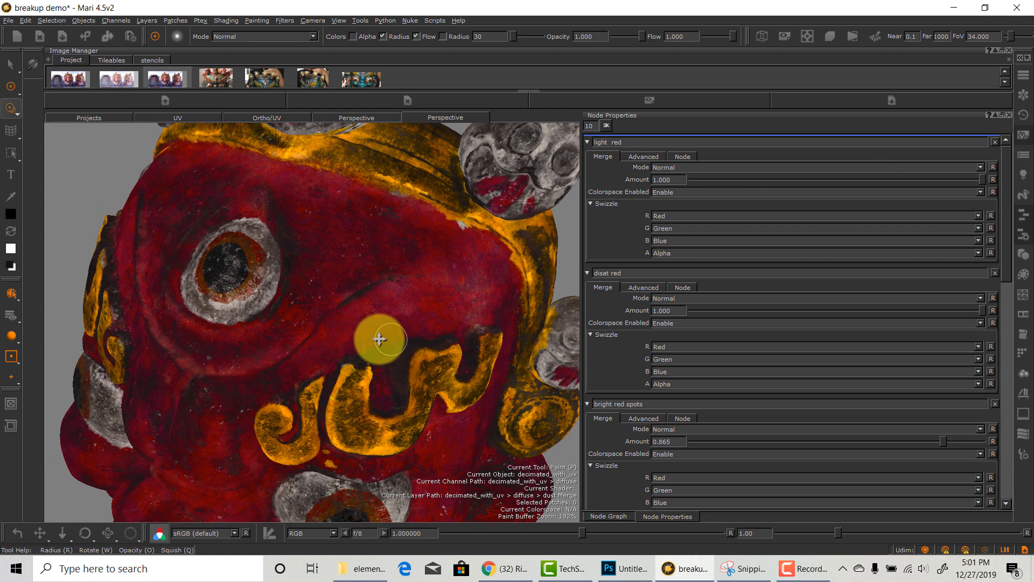
left_click(607, 517)
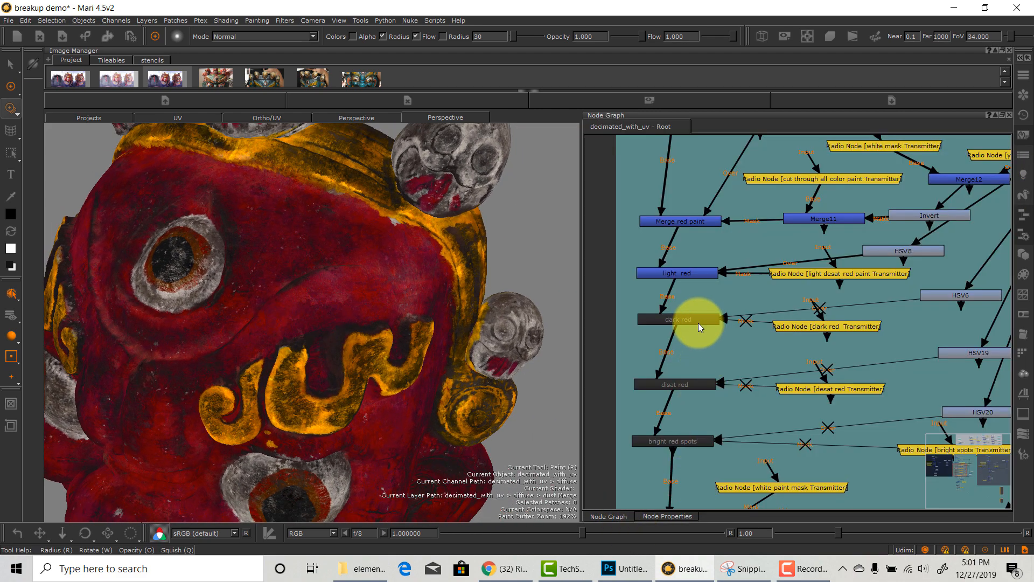
left_click(674, 319)
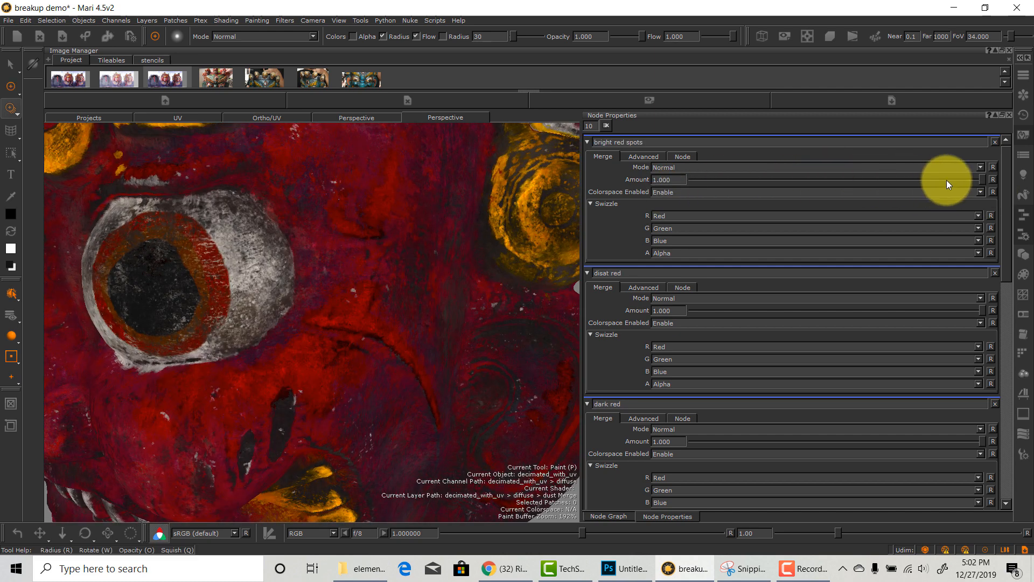
mouse_move(1030, 178)
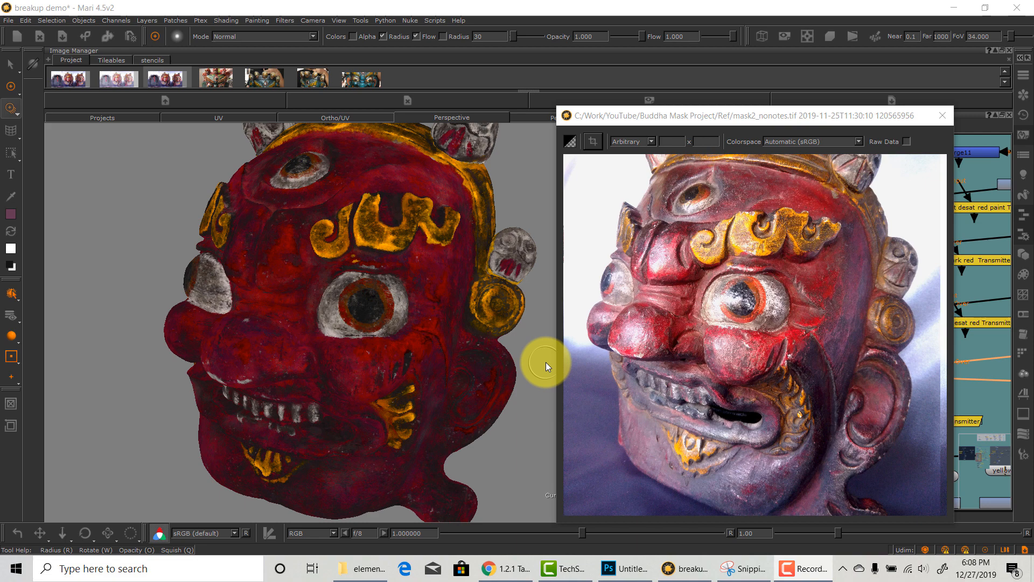
mouse_move(715, 522)
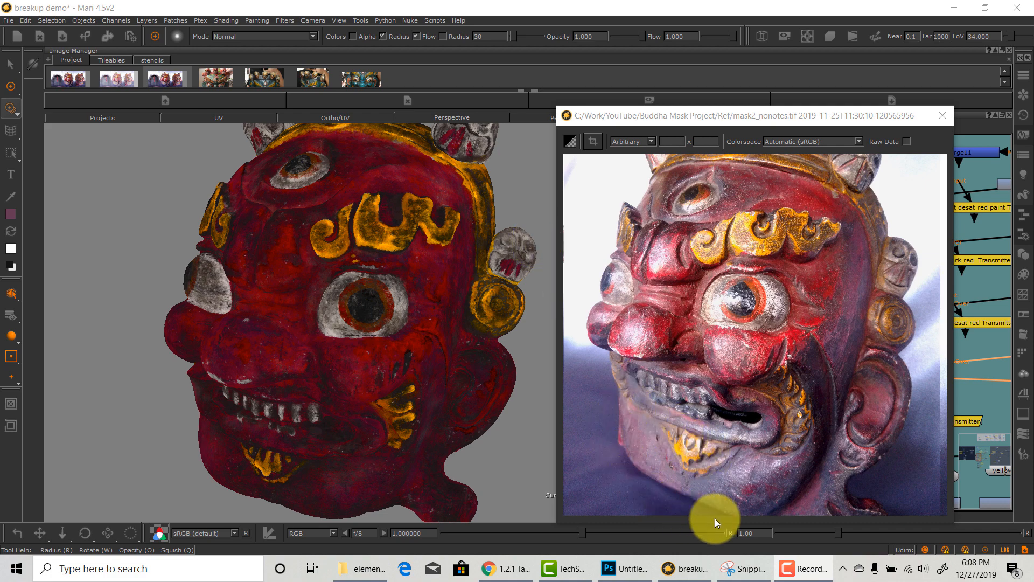
mouse_move(774, 515)
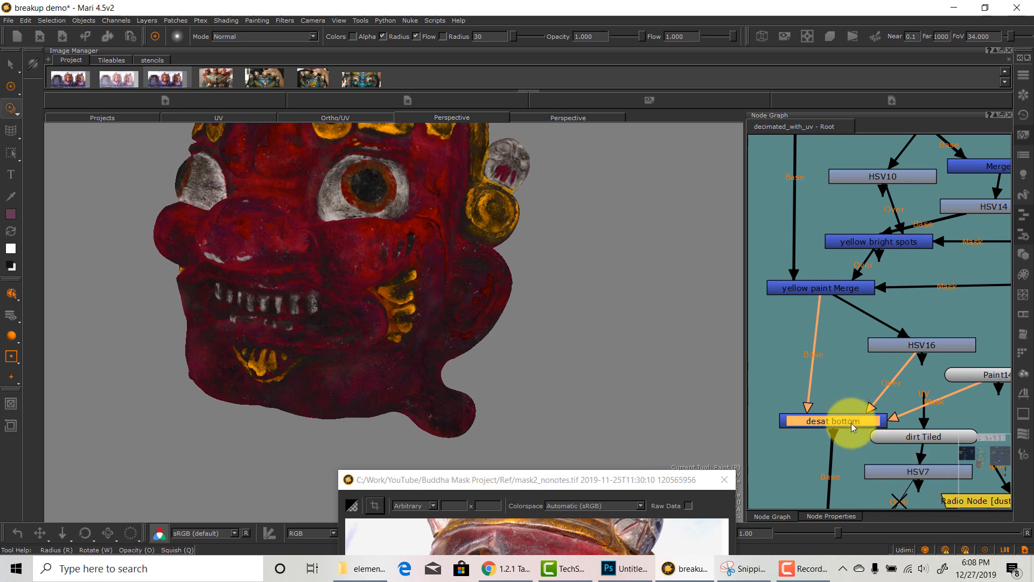
Inspect the desat bottom layer, then isolate the dust Merge layer as a grayscale mask on the model.
left_click(830, 516)
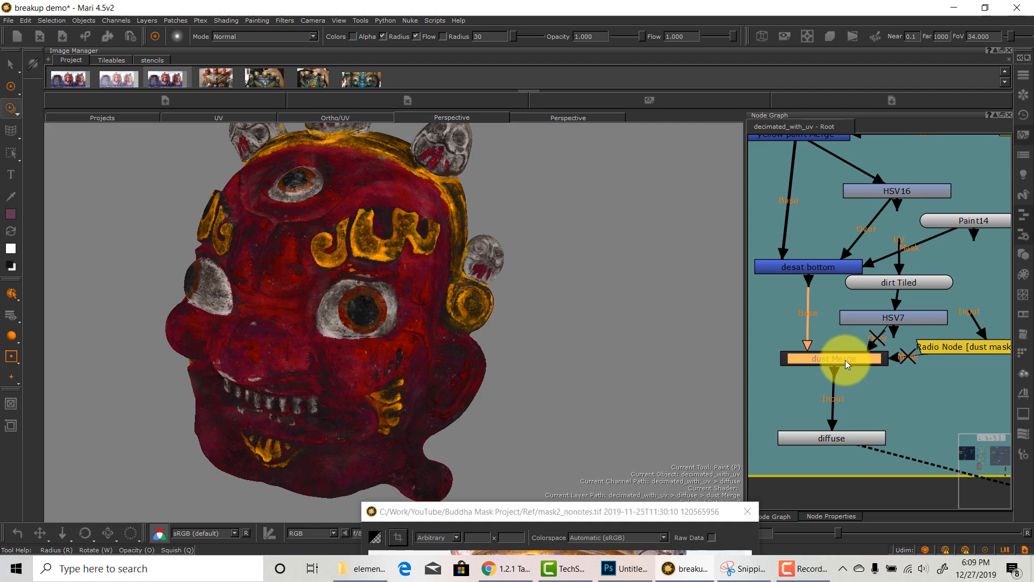
left_click(831, 516)
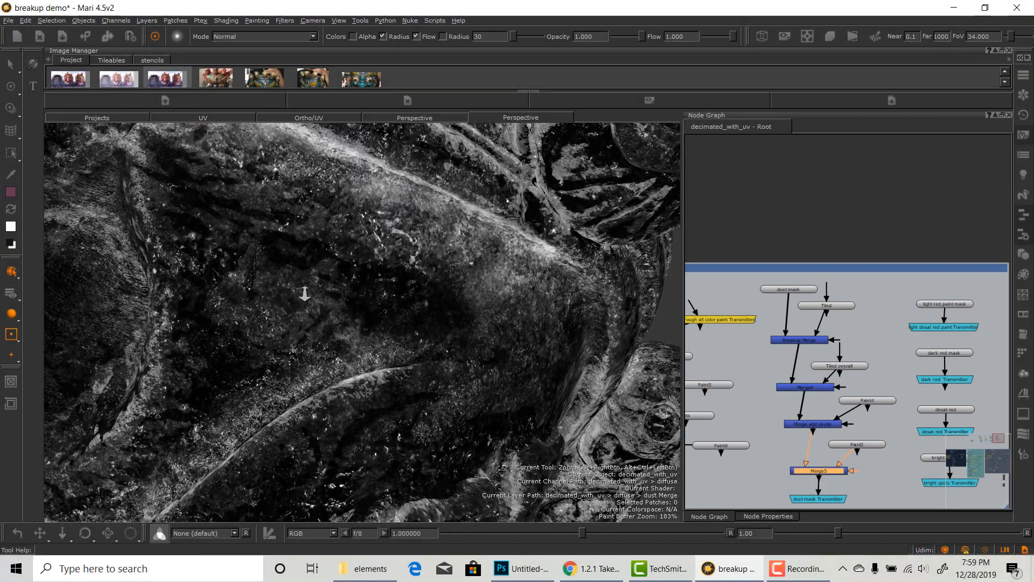
Tumble and zoom the view to inspect the full-colour texture with the dust layer applied.
left_click_drag(303, 294, 293, 267)
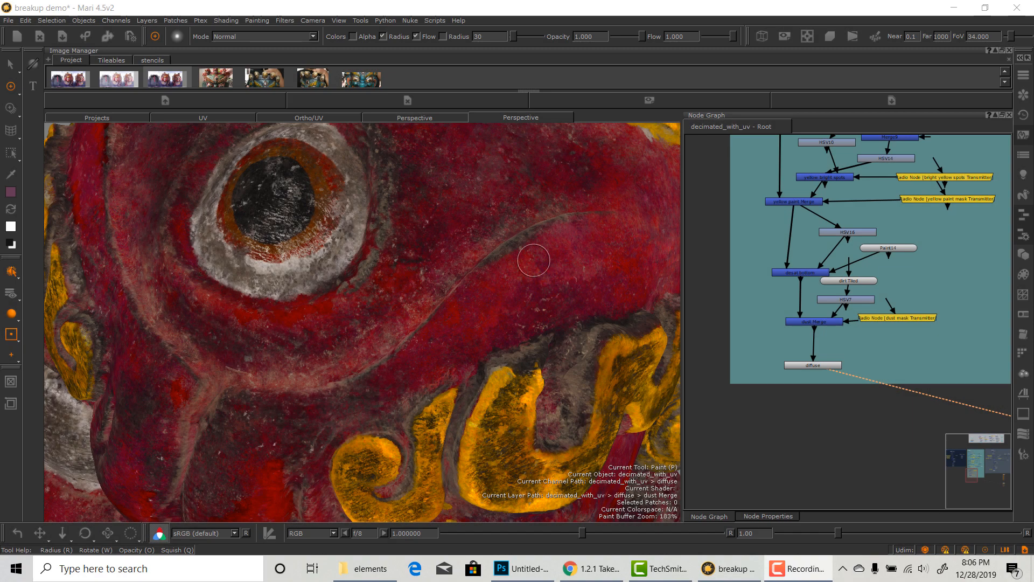
left_click_drag(534, 260, 510, 384)
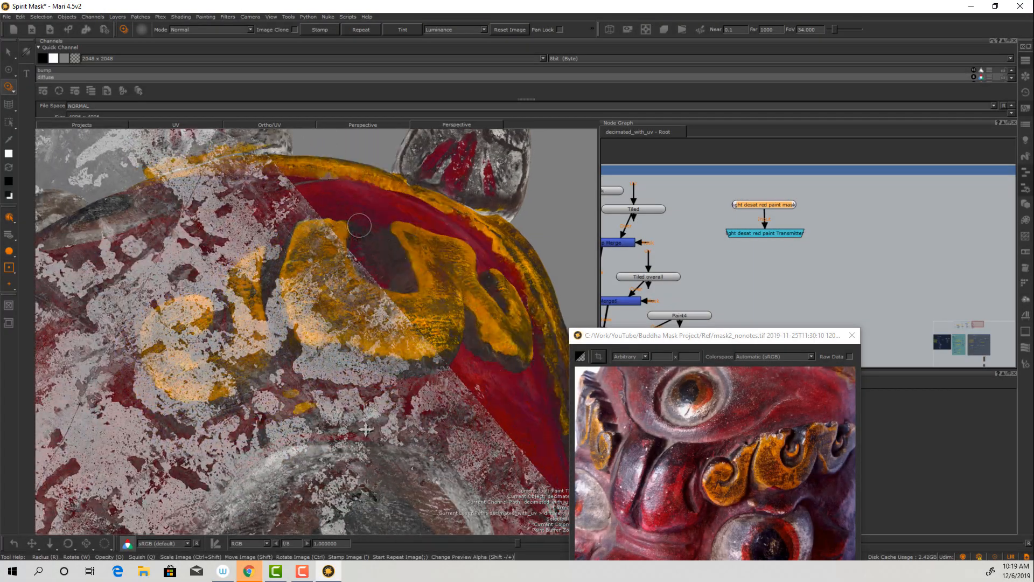
Reposition the breakup image over the brow, clear it, and orbit to check the red and gold pattern.
left_click_drag(360, 226, 368, 380)
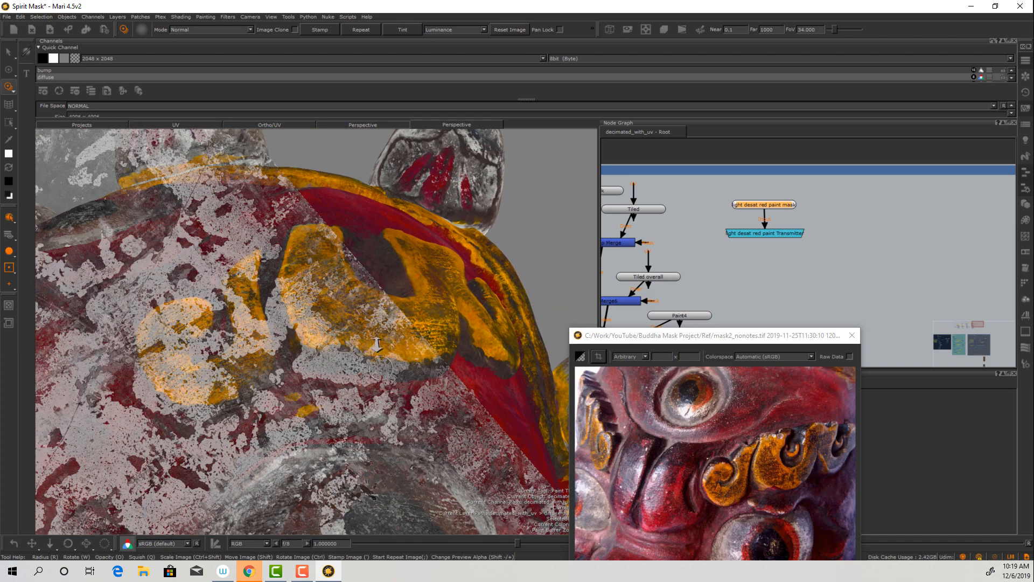
left_click_drag(376, 346, 308, 387)
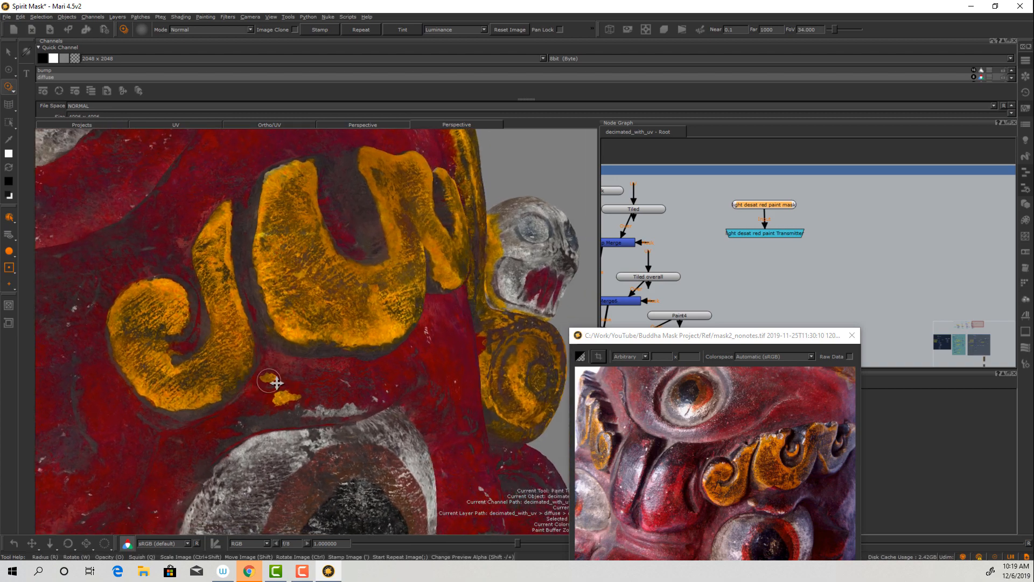
left_click_drag(270, 383, 324, 386)
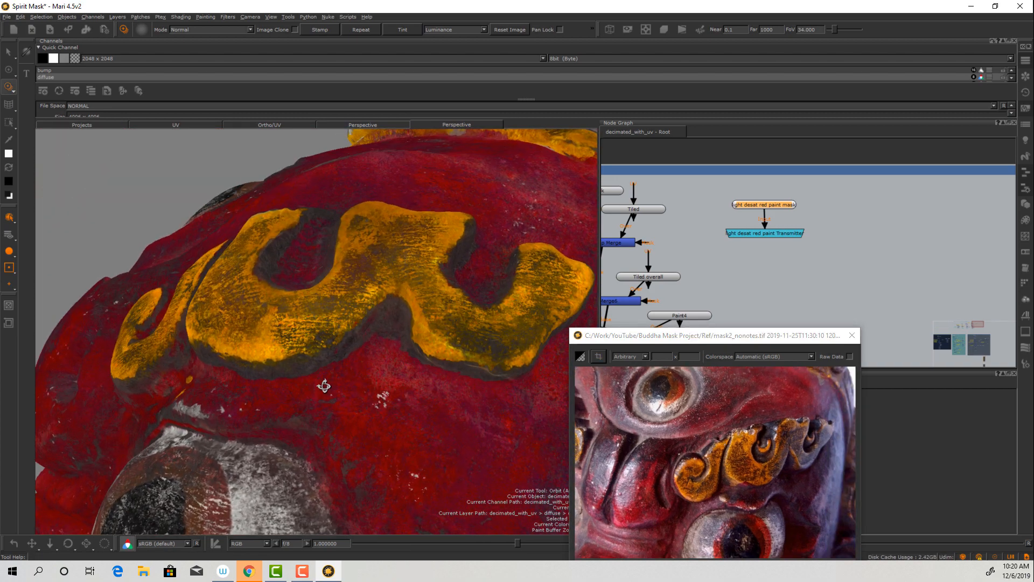